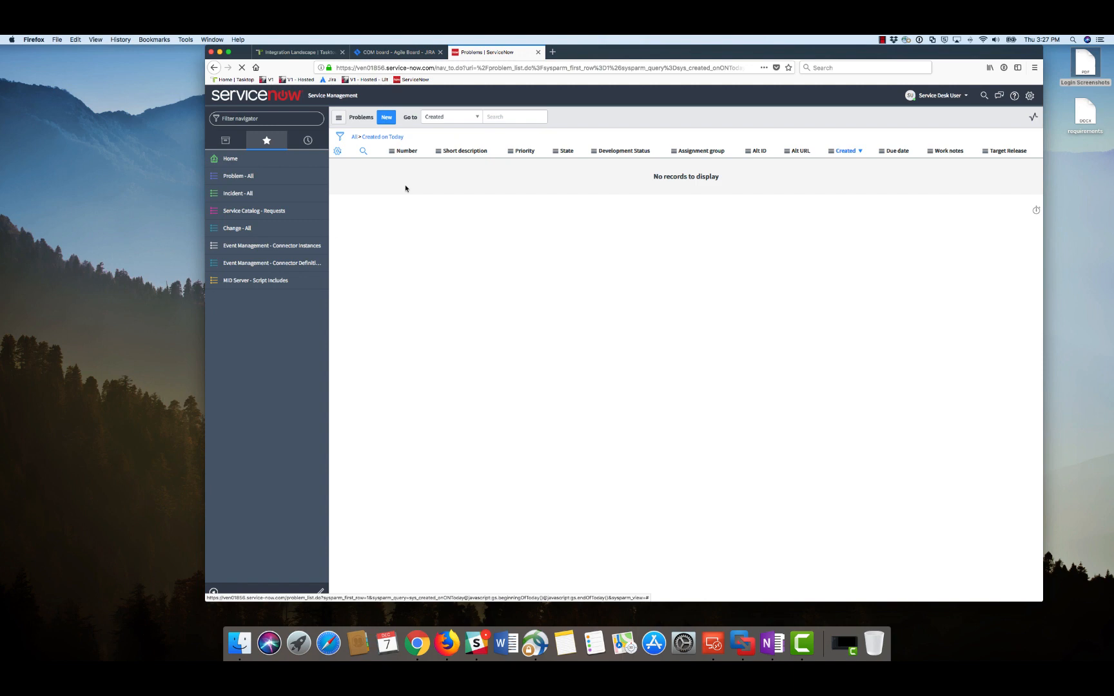
# - Log a 1 - Critical problem 'Passwords are not able to be changed on our website', then view Jira
pyautogui.click(385, 117)
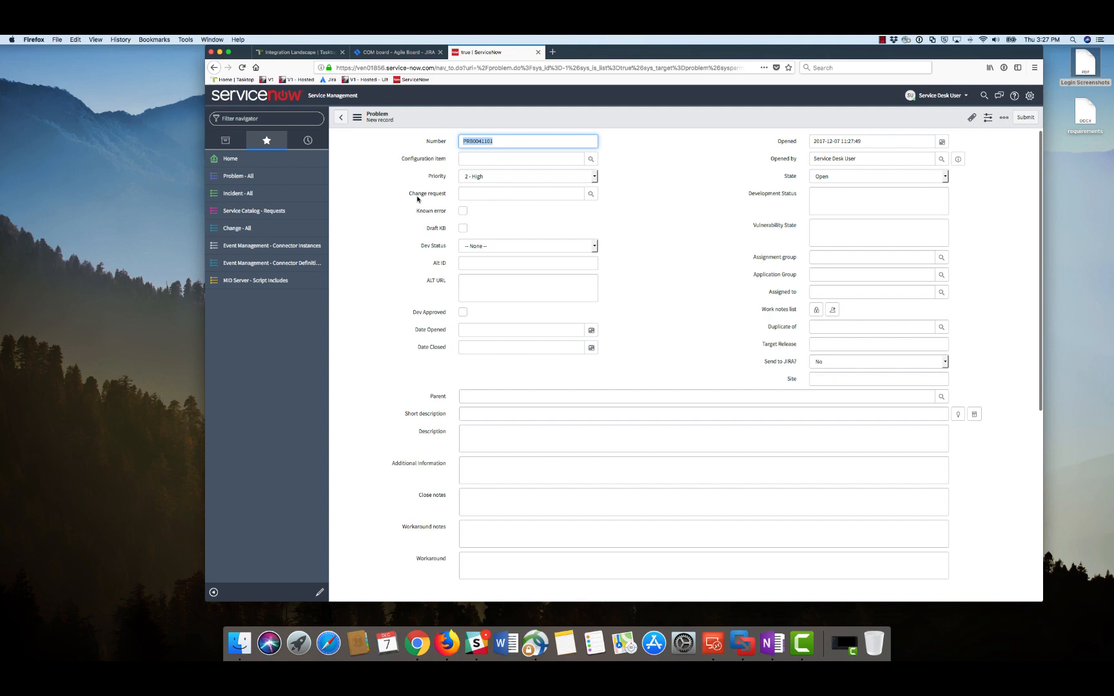
pyautogui.click(527, 176)
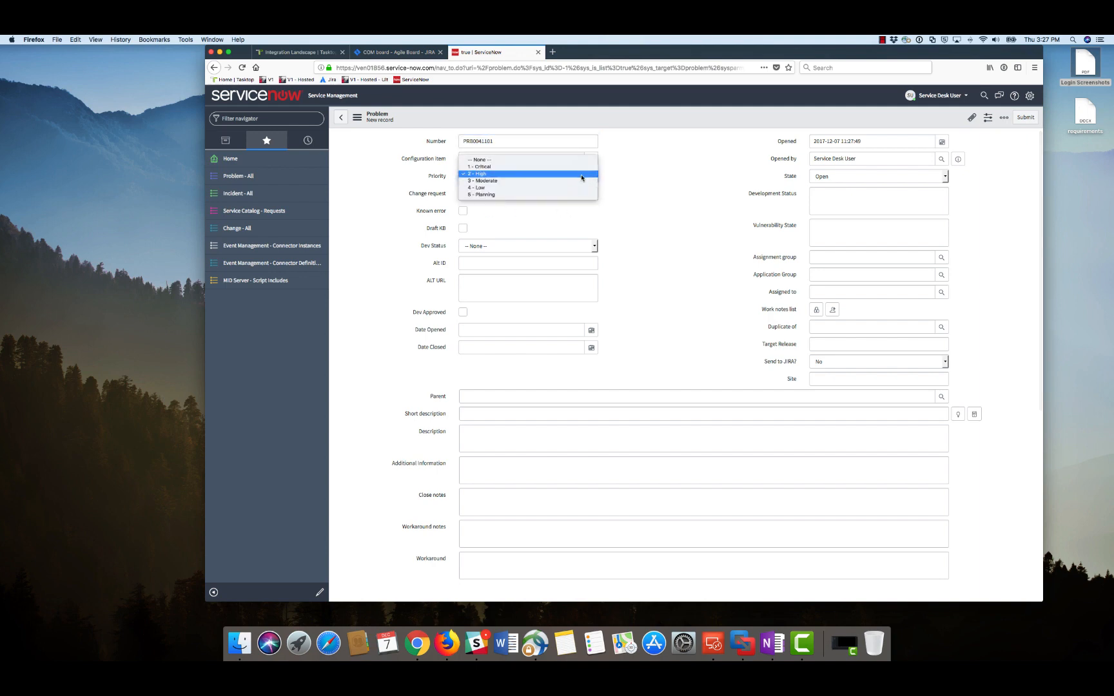
pyautogui.click(480, 166)
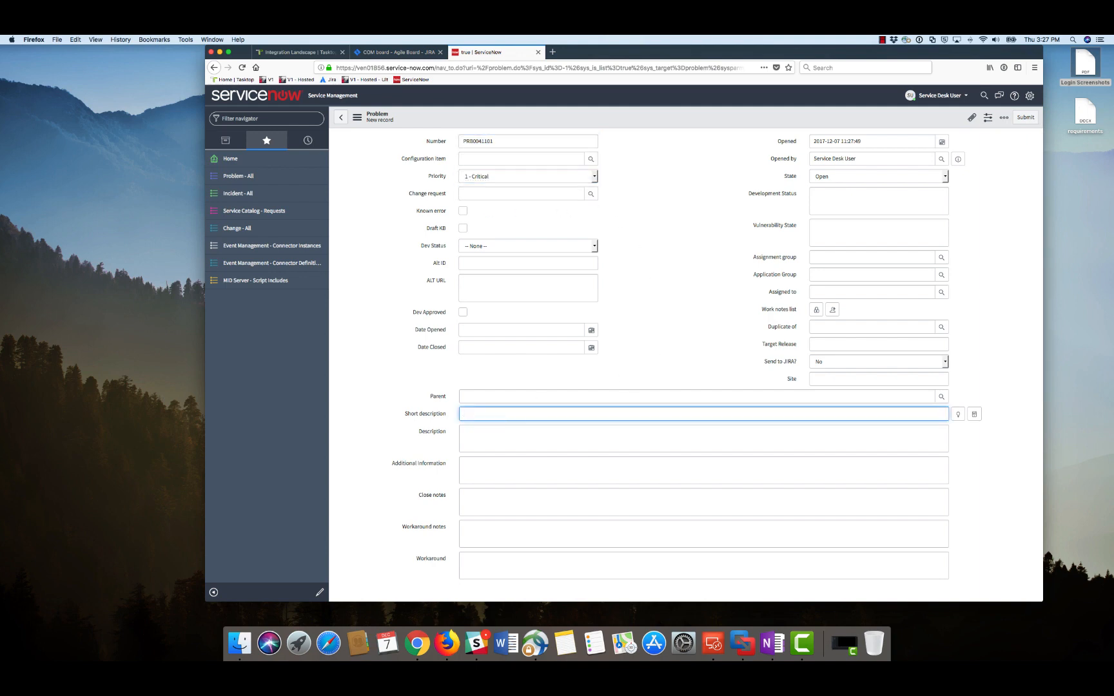
pyautogui.write('Passwords are not able to be changed on our website')
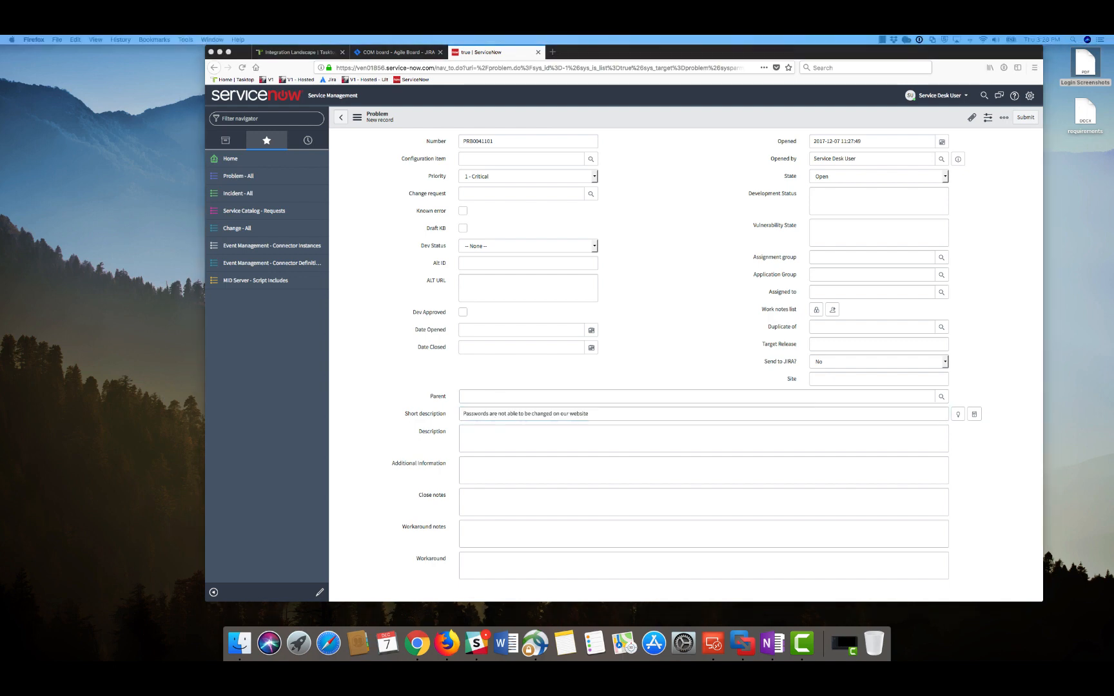
pyautogui.click(1025, 117)
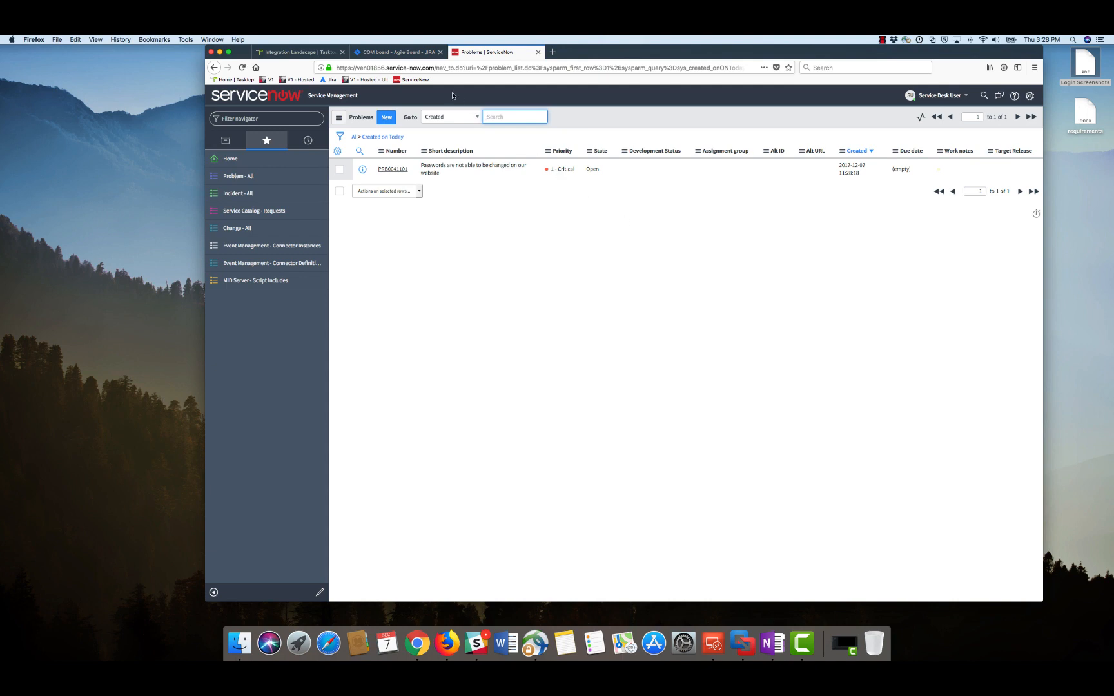
pyautogui.click(398, 51)
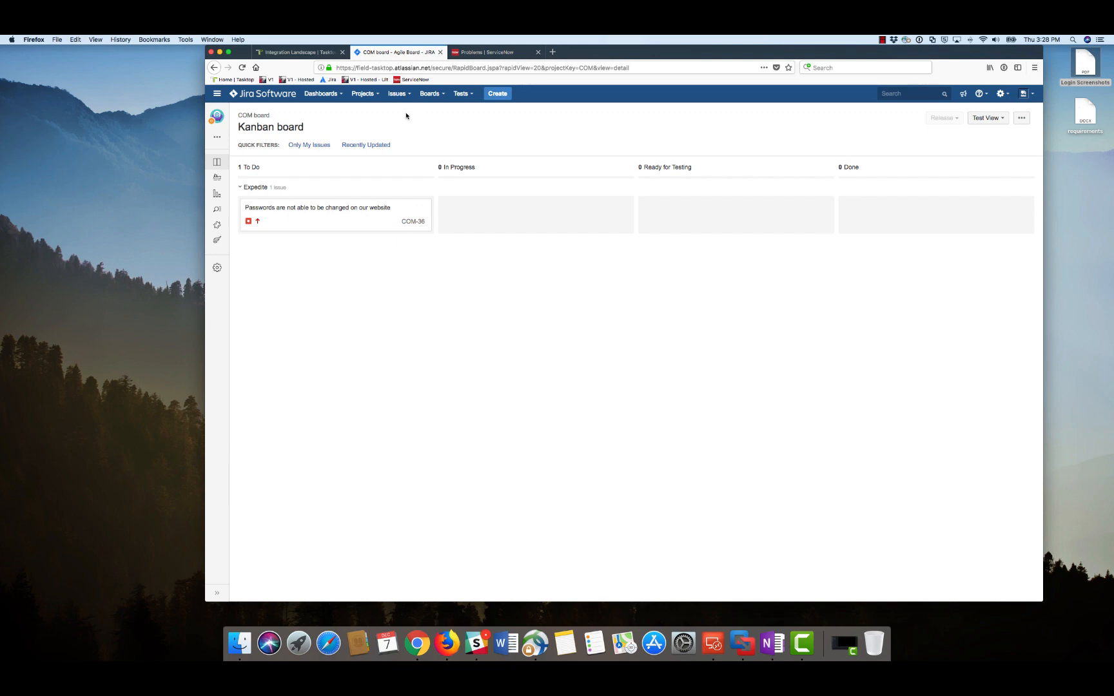
# - Move COM-36 into In Progress and start adding the Firefox-only note to its description
pyautogui.click(318, 212)
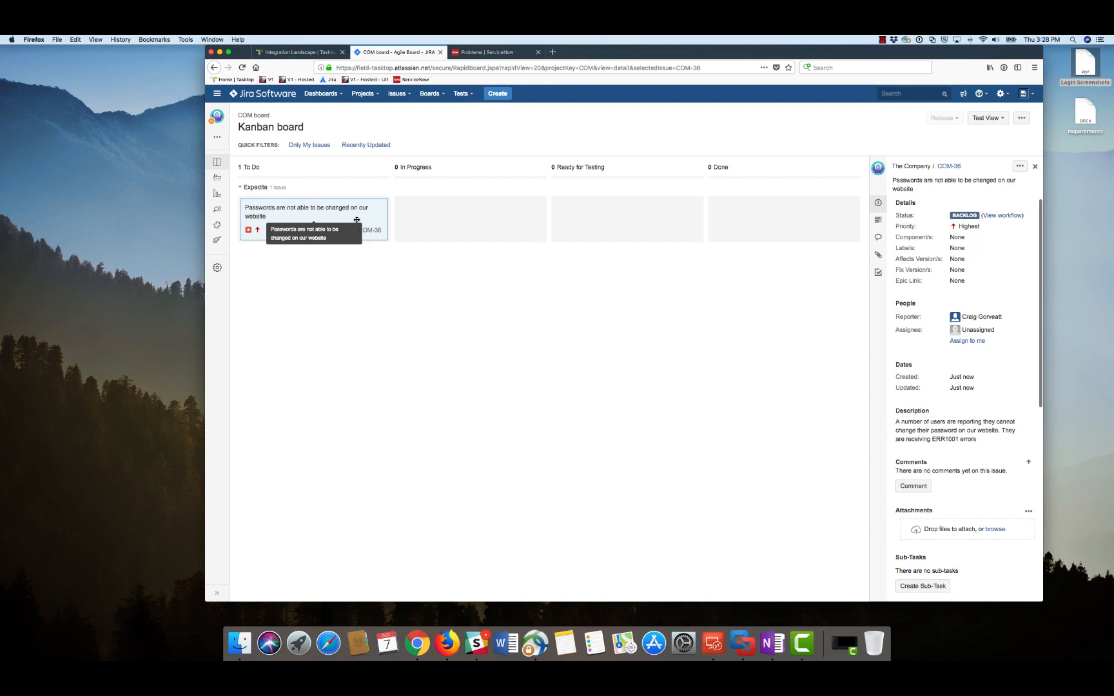
pyautogui.moveTo(779, 333)
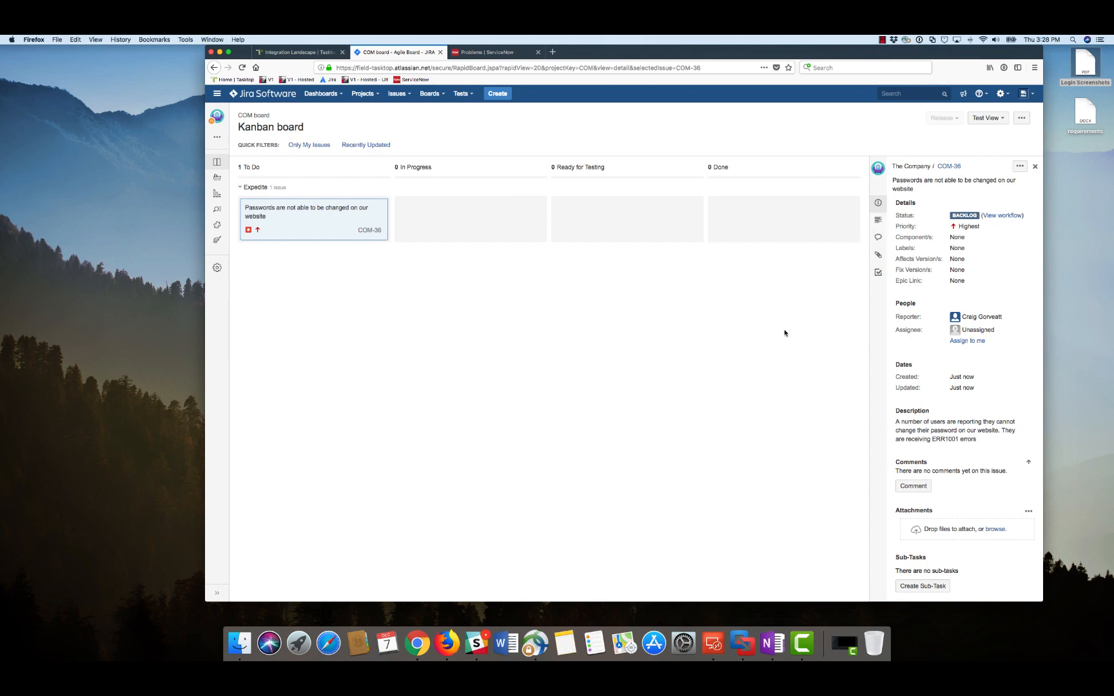
pyautogui.moveTo(313, 219); pyautogui.dragTo(469, 219)
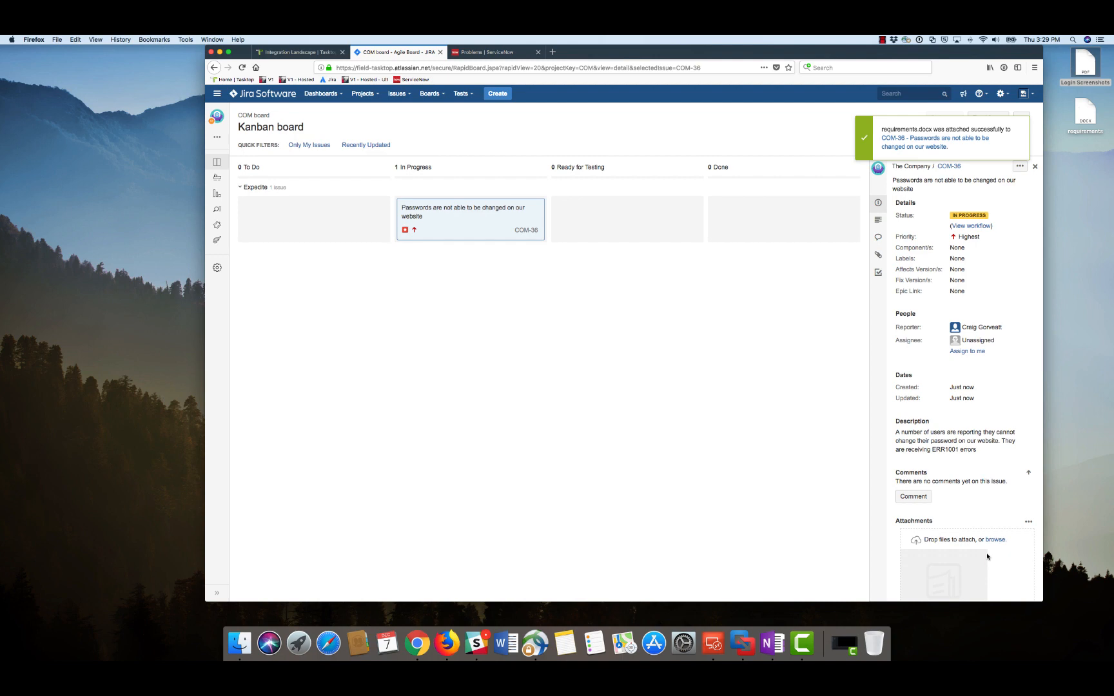
pyautogui.click(955, 440)
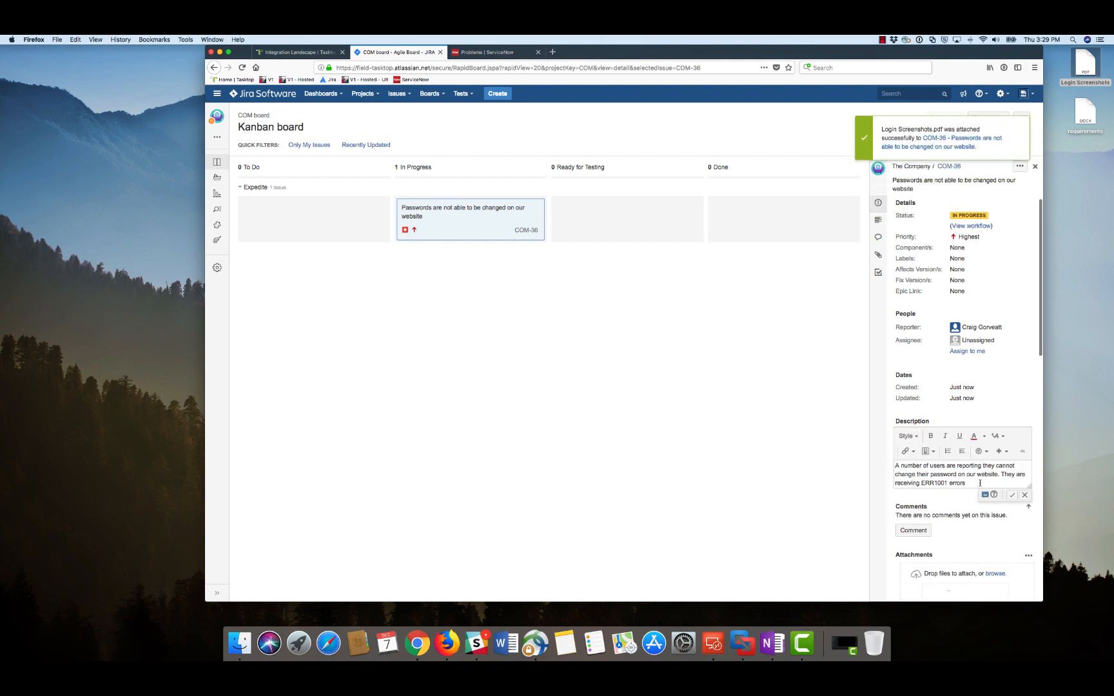
pyautogui.write('This is only on firefox brow')
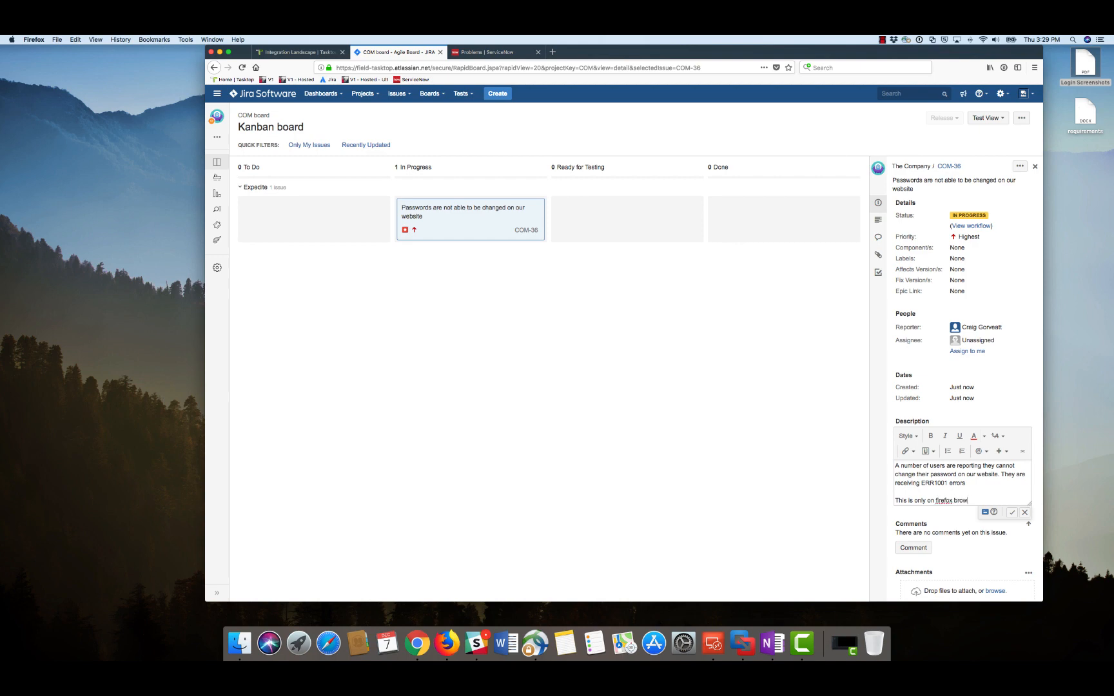
# - Lower COM-36 to Medium priority, move it to Ready for Testing, and check ServiceNow
pyautogui.click(983, 237)
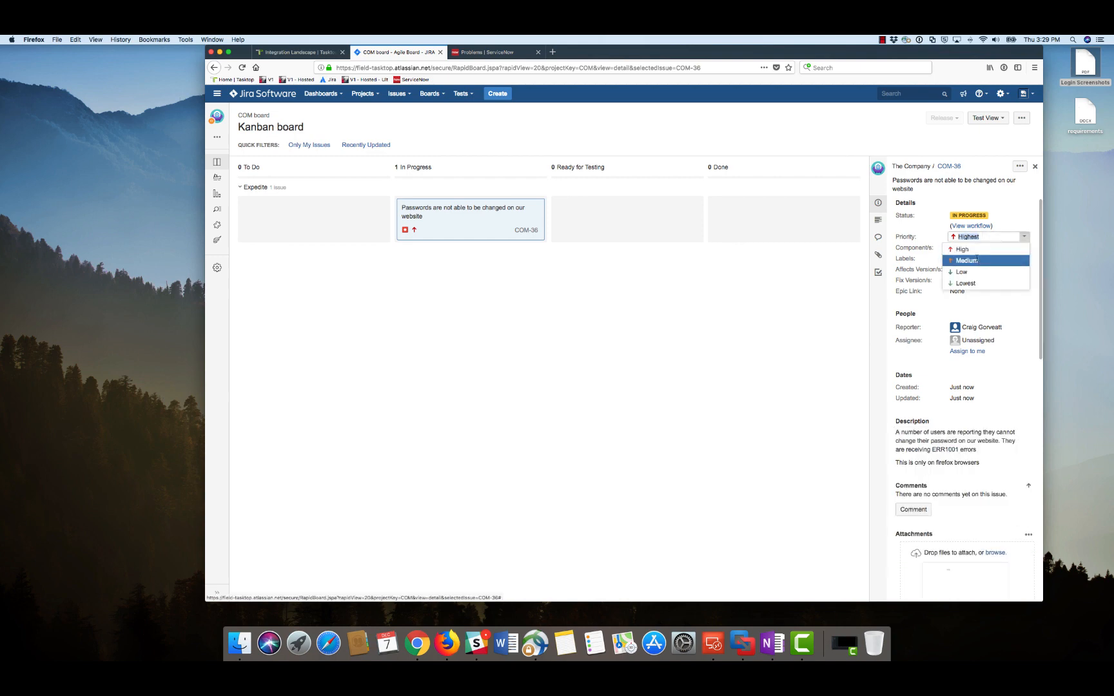
pyautogui.click(965, 261)
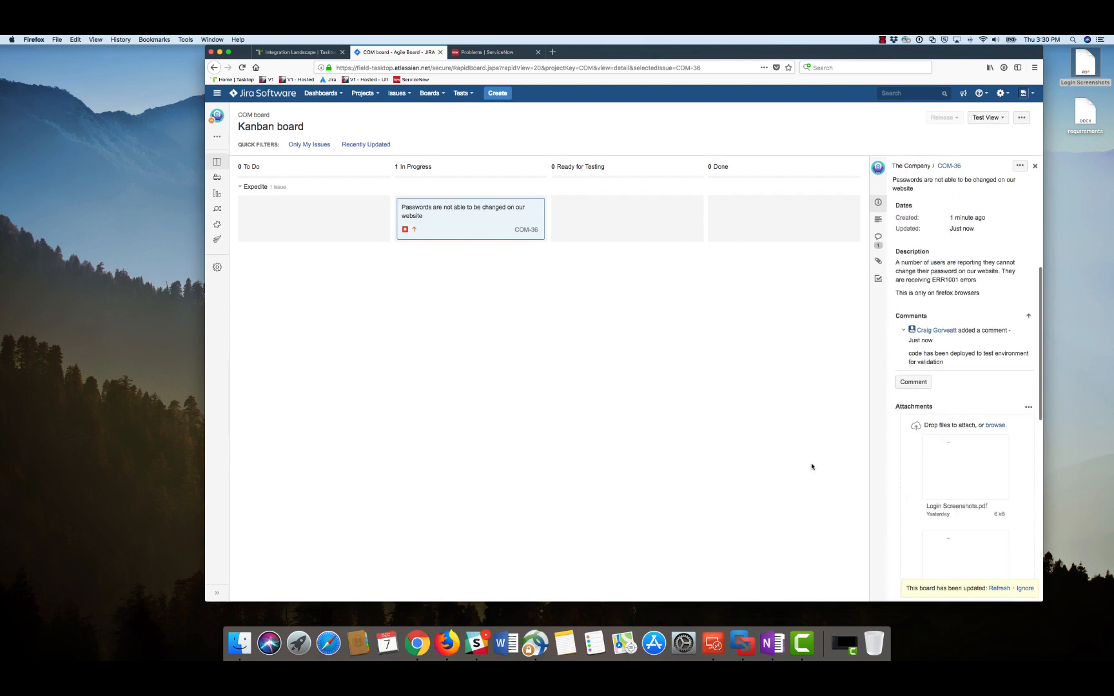
pyautogui.moveTo(468, 218); pyautogui.dragTo(614, 218)
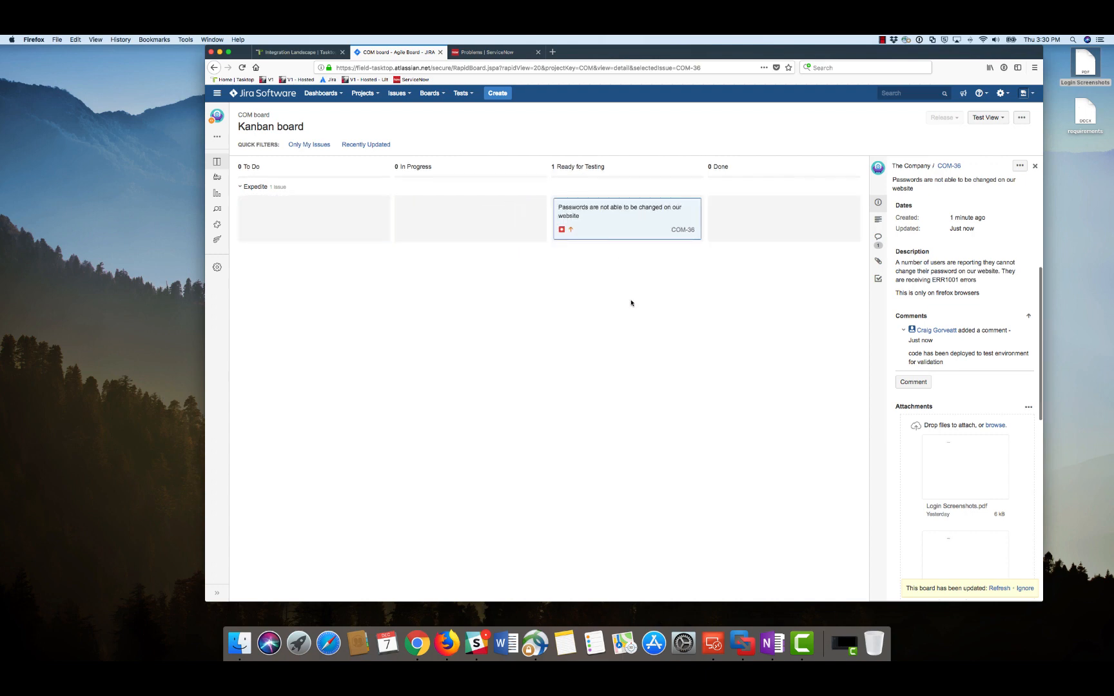
pyautogui.moveTo(488, 53)
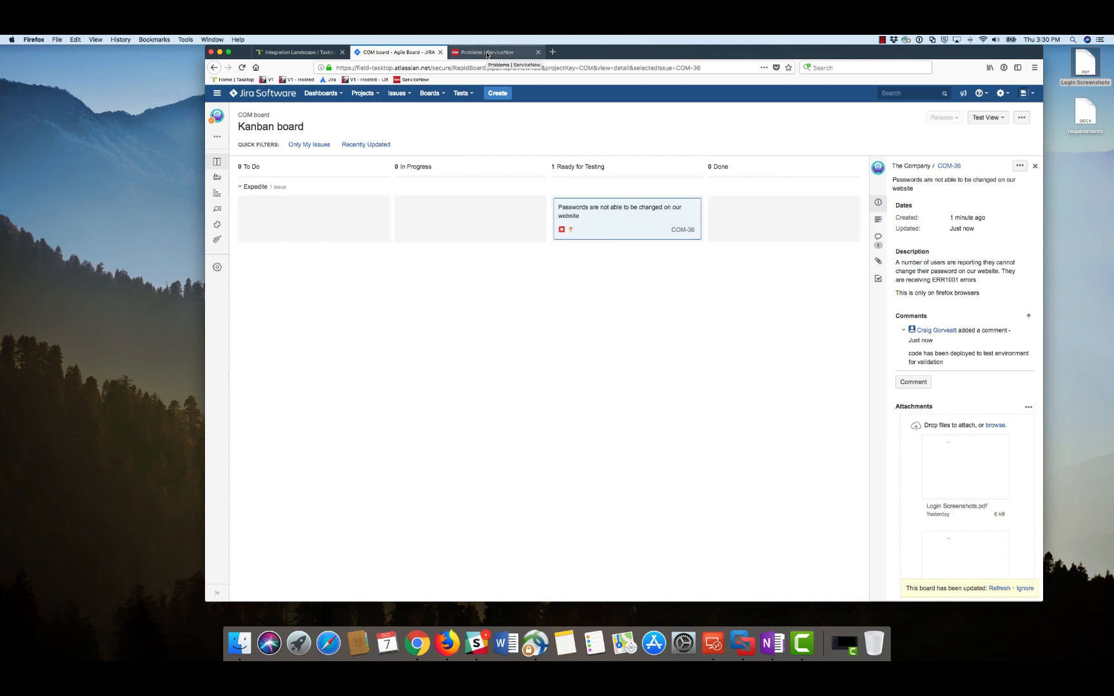
pyautogui.click(493, 51)
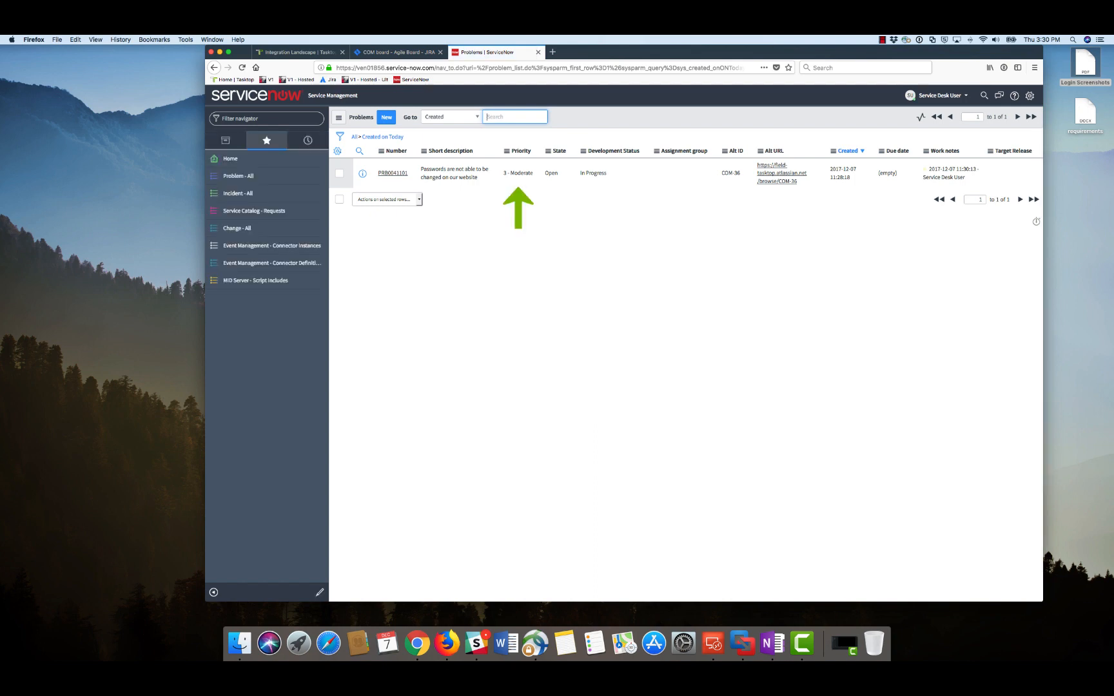
pyautogui.moveTo(593, 196)
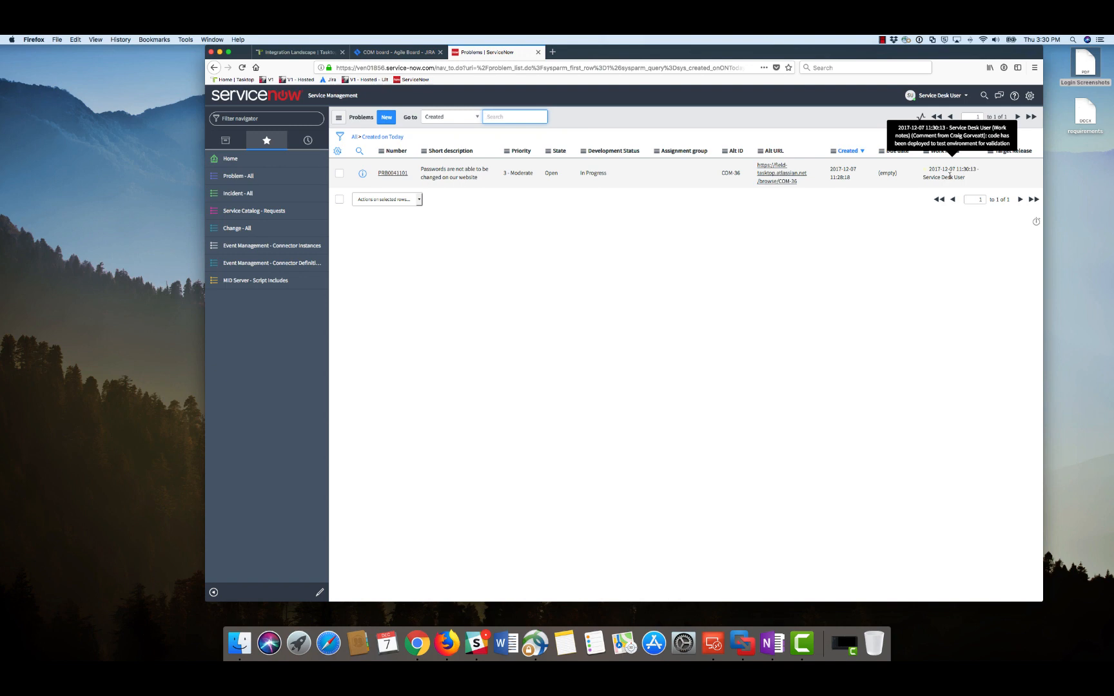
pyautogui.moveTo(534, 258)
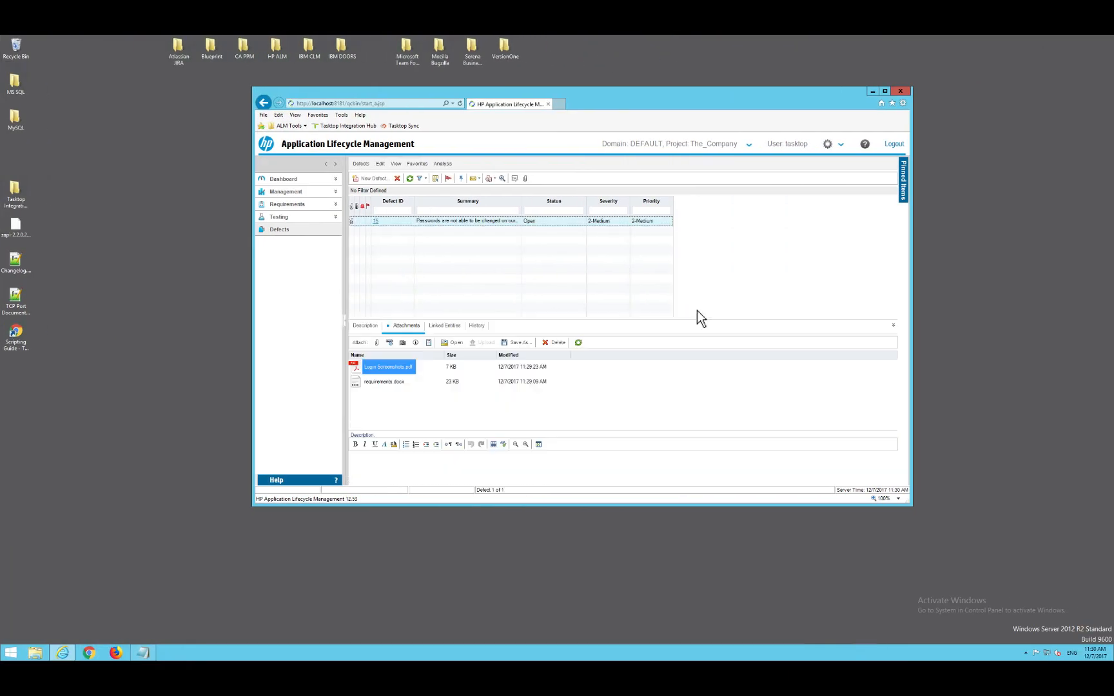
pyautogui.moveTo(607, 384)
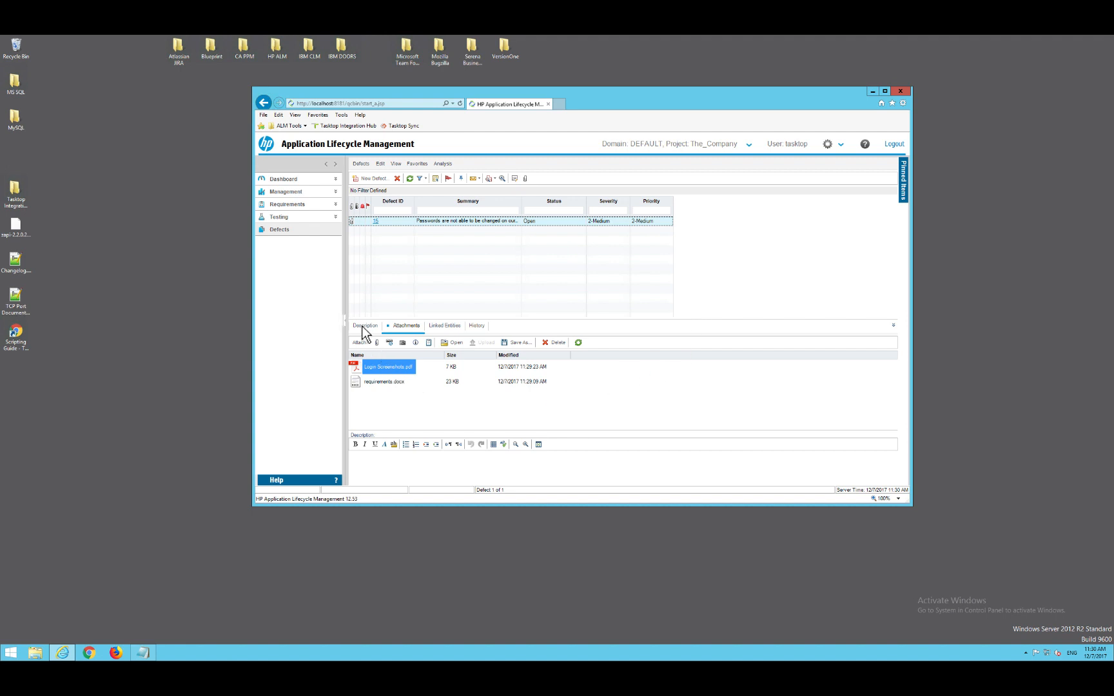
# - Open the password defect's details and start the comment 'fix validated'
pyautogui.click(364, 325)
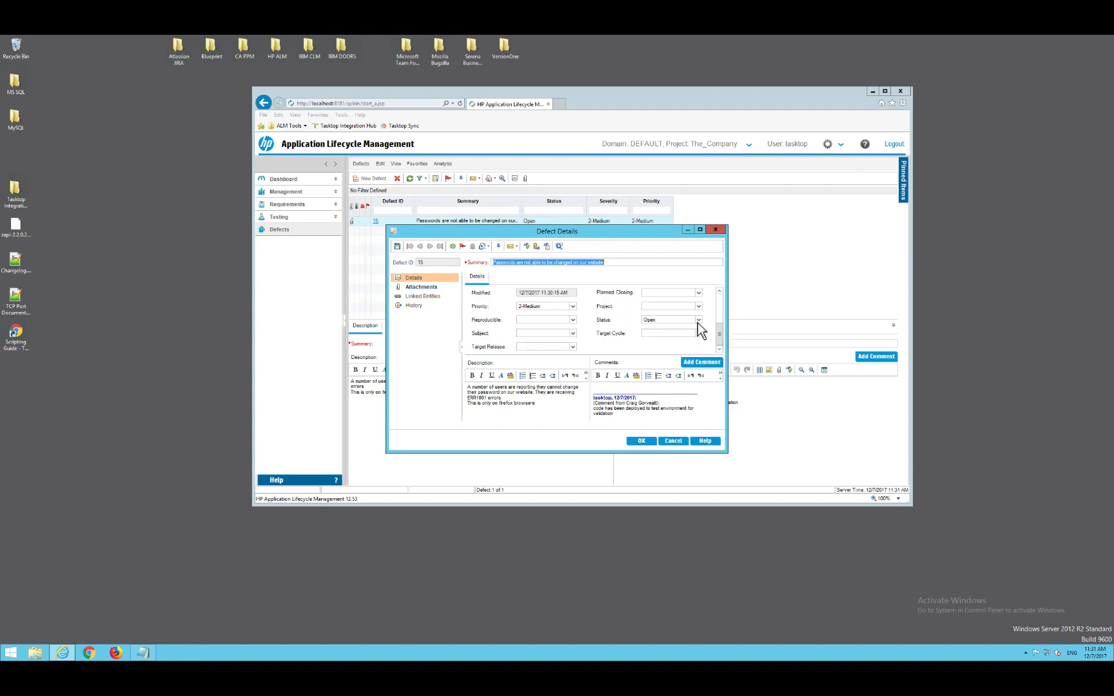
pyautogui.click(701, 362)
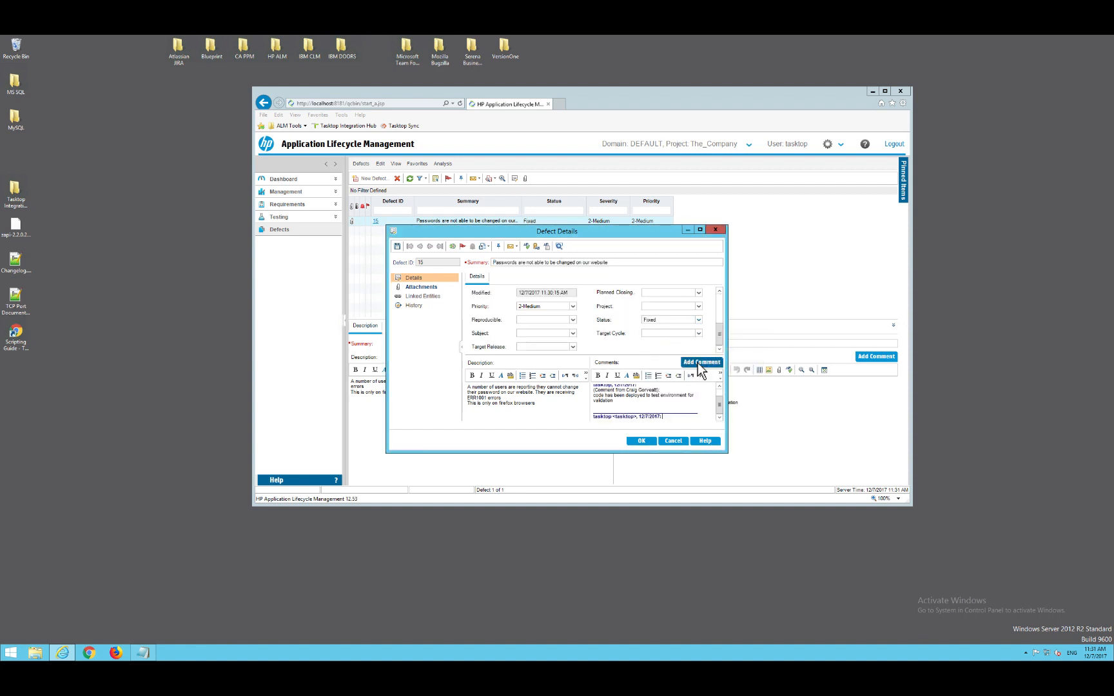
pyautogui.write('fix validated fd')
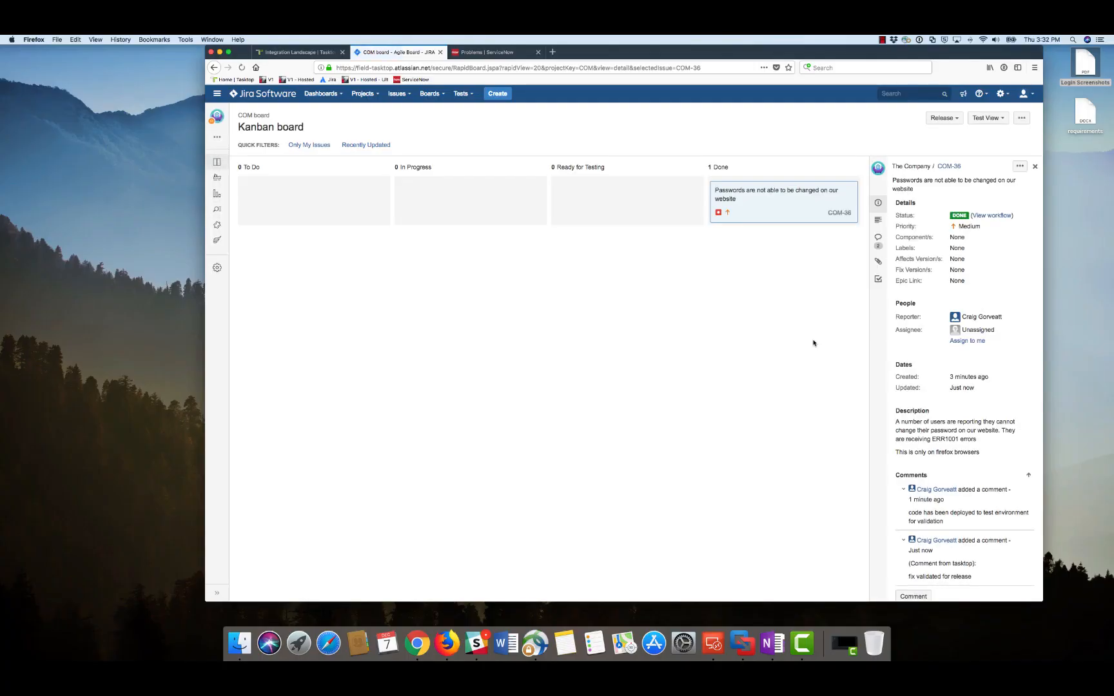
pyautogui.moveTo(877, 555)
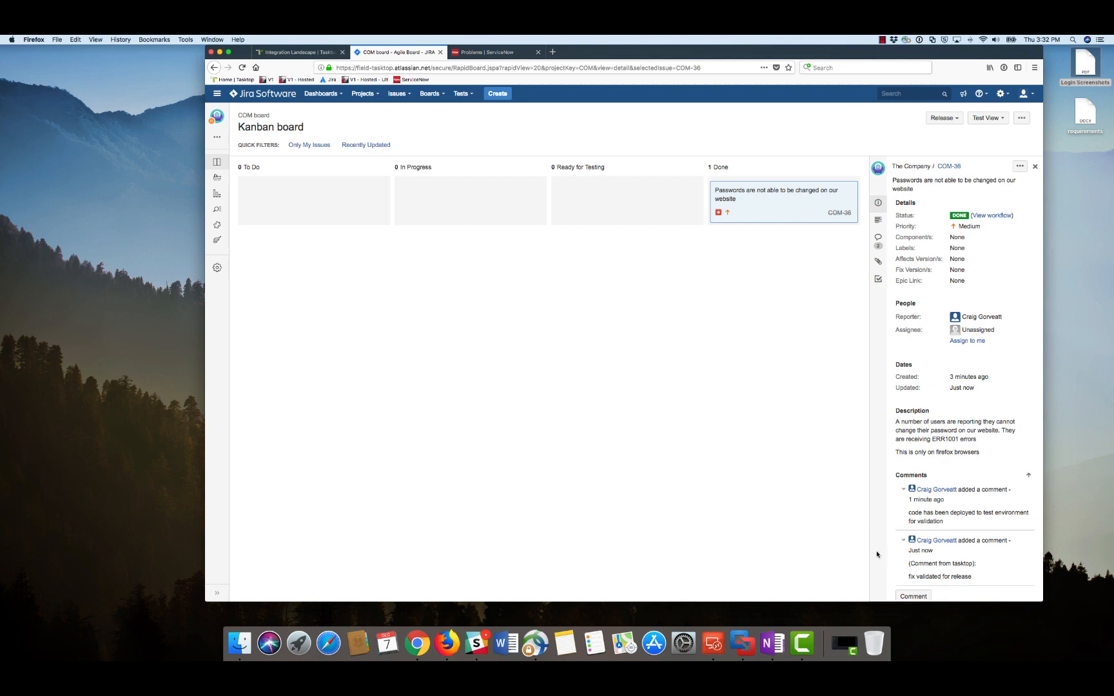
pyautogui.moveTo(881, 568)
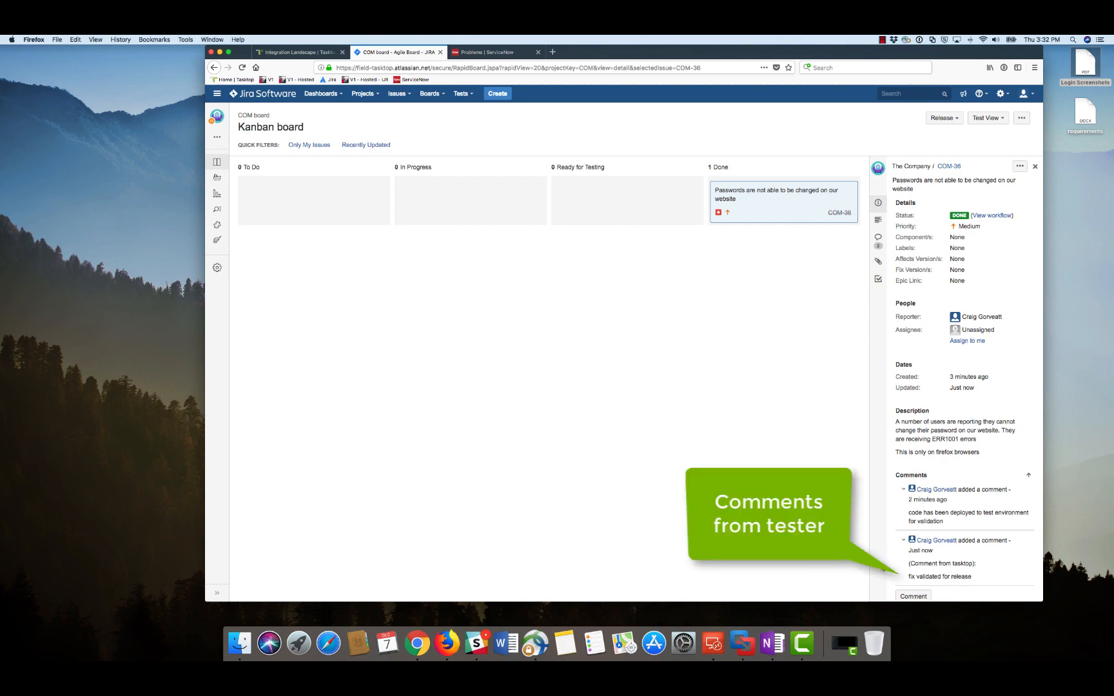
# - Give COM-36 the Hotfix fix version, then return to ServiceNow
pyautogui.click(957, 269)
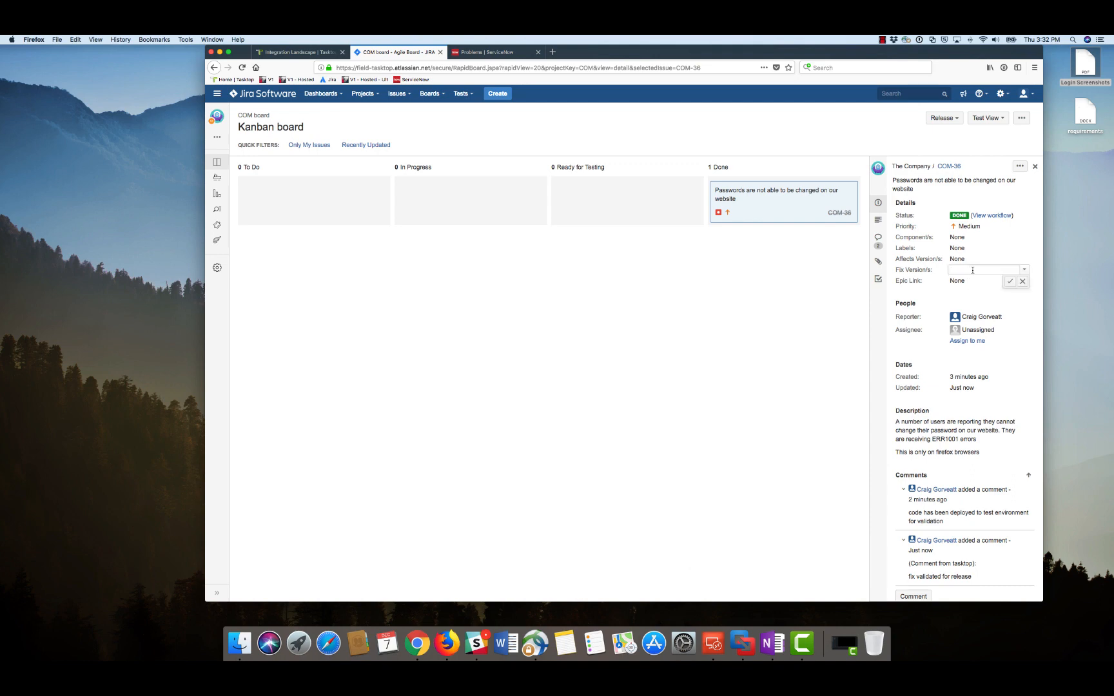
pyautogui.click(963, 270)
pyautogui.write('Hotfix')
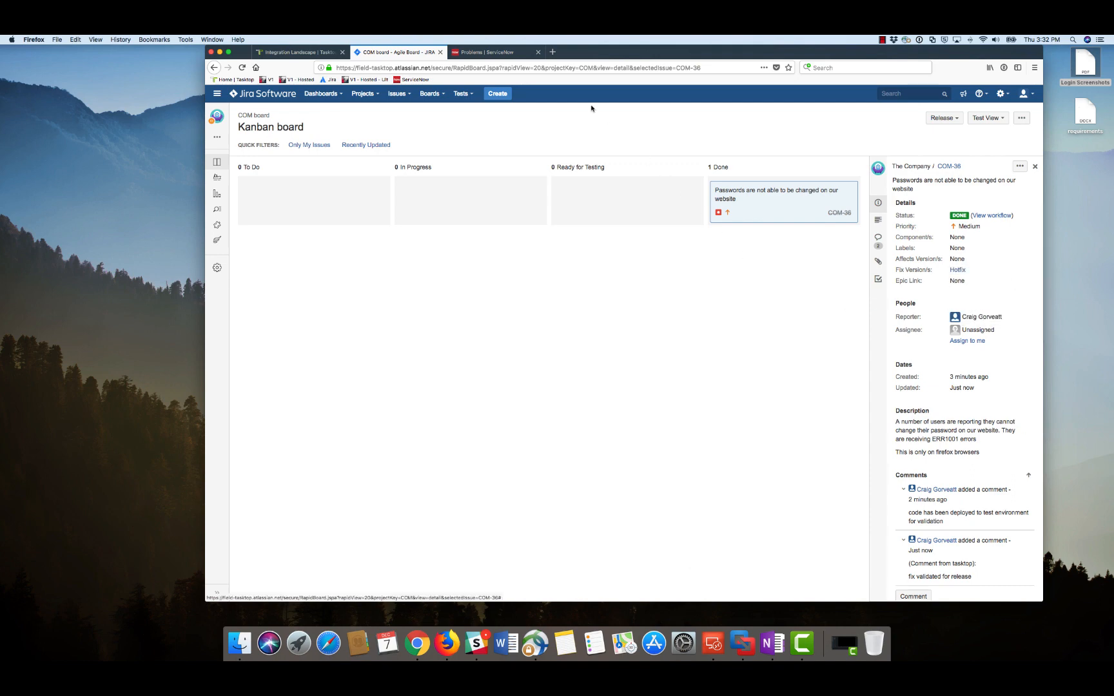
pyautogui.click(492, 52)
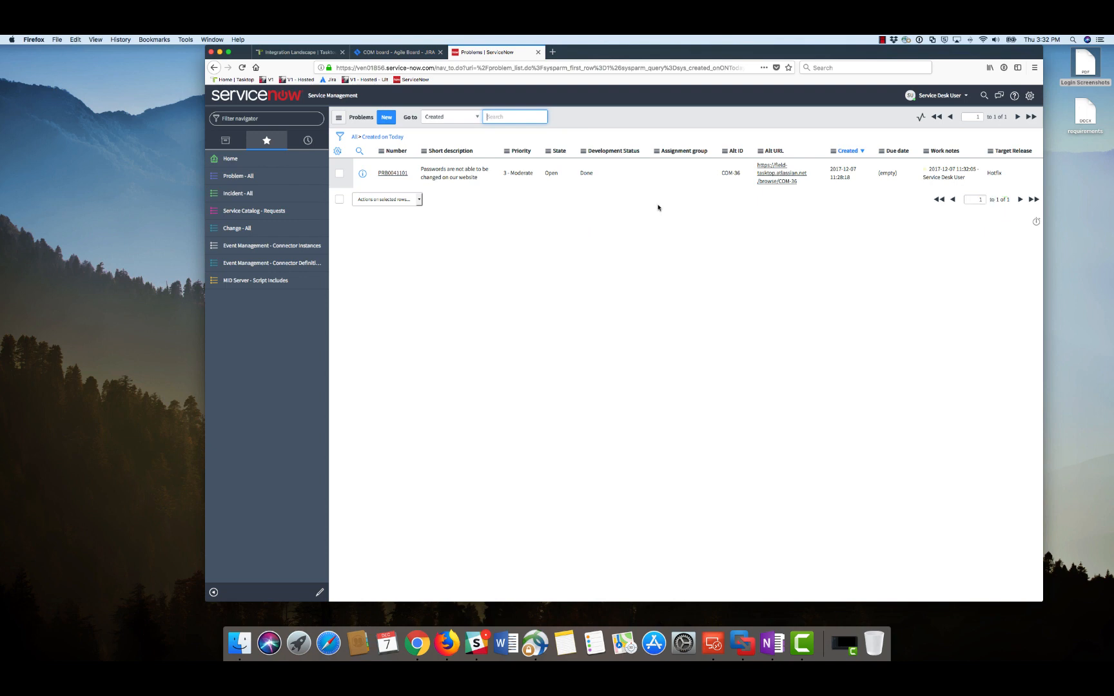
pyautogui.moveTo(946, 175)
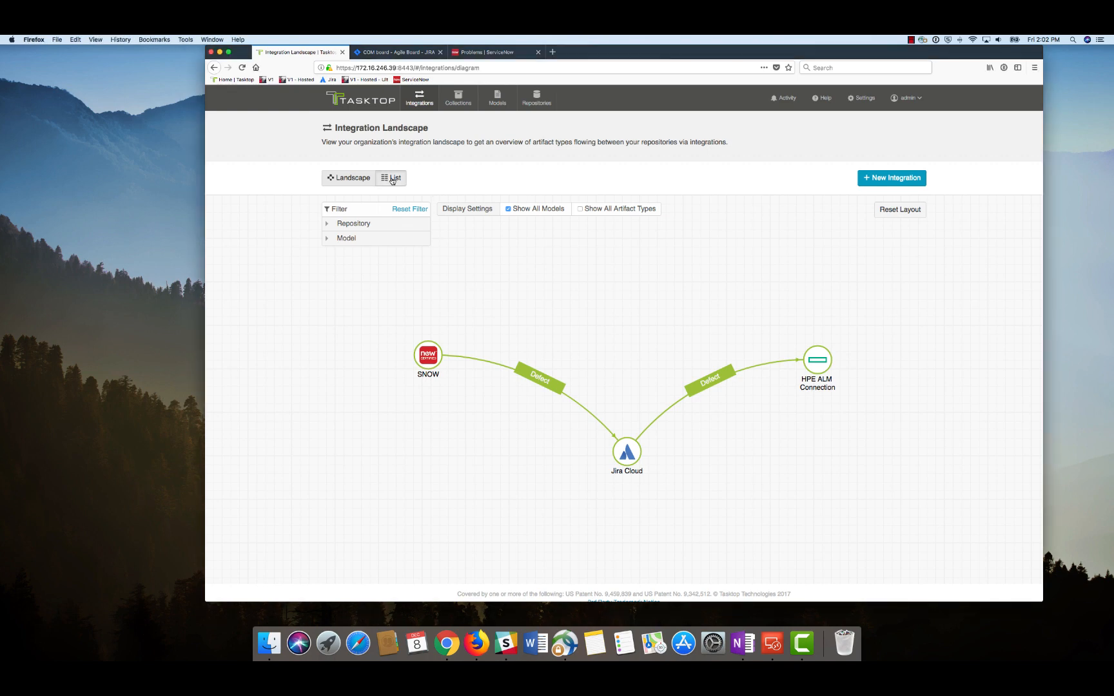
# - From the list view, open the 'SNOW problem to Jira defect' integration's Field Flow
pyautogui.click(391, 178)
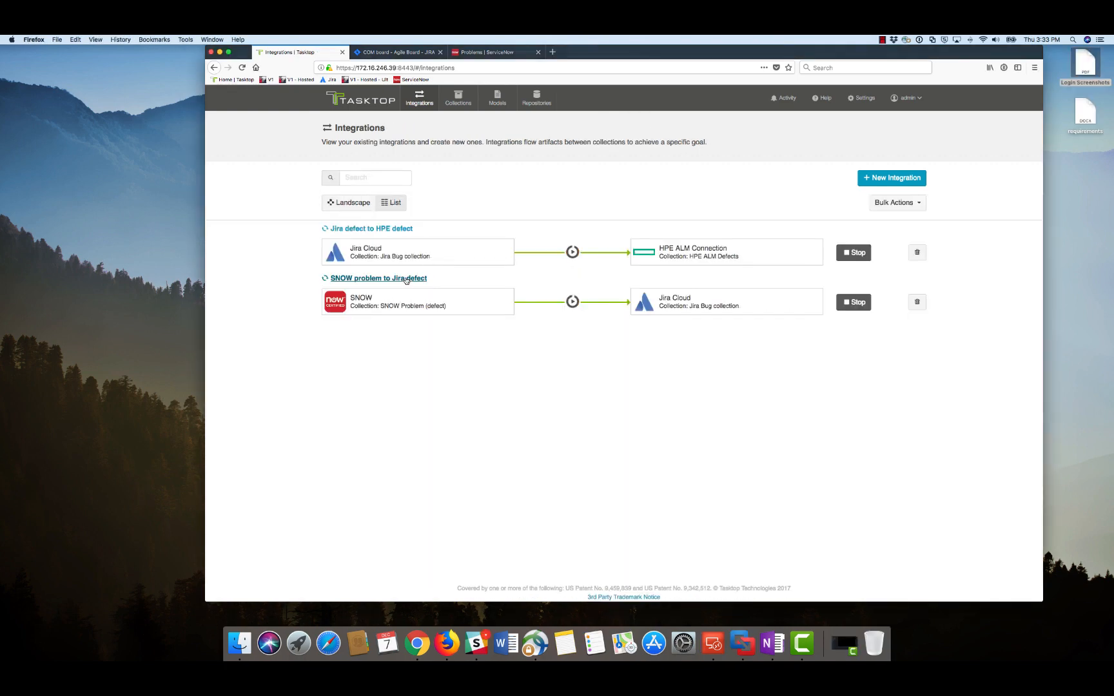
pyautogui.click(379, 278)
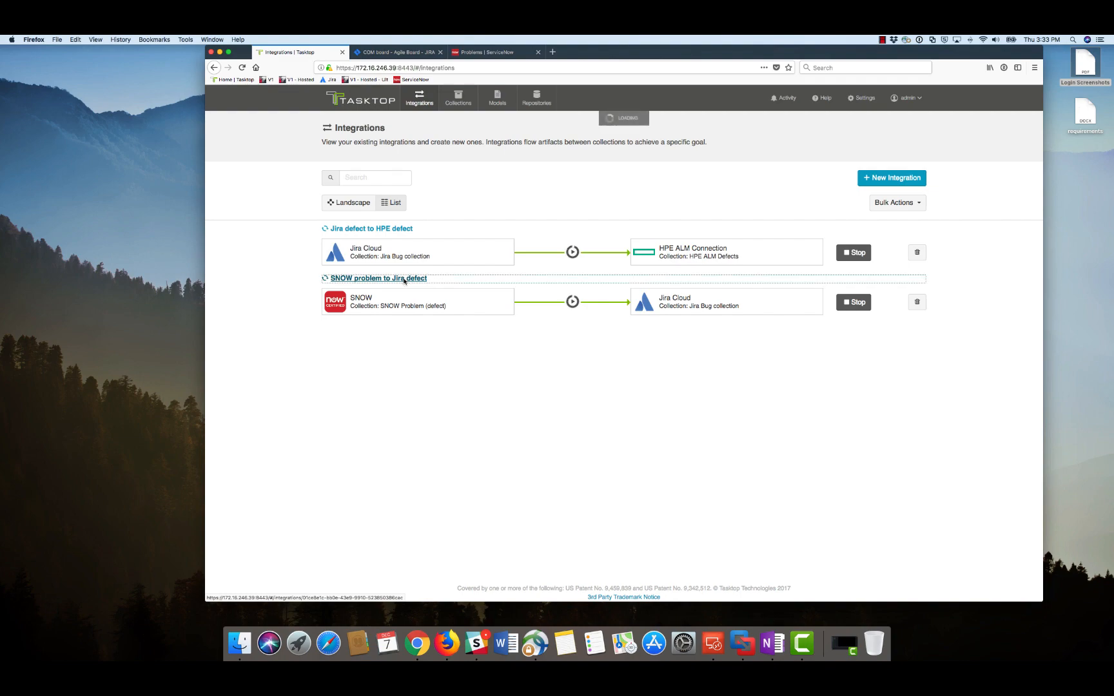
pyautogui.click(378, 278)
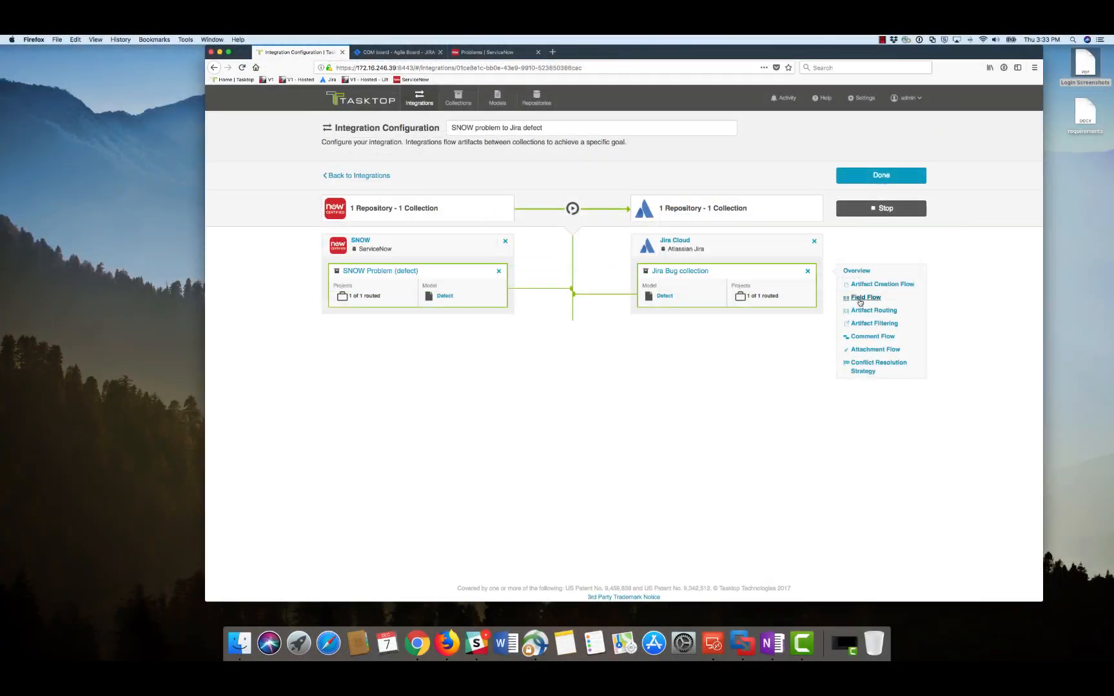
pyautogui.click(865, 297)
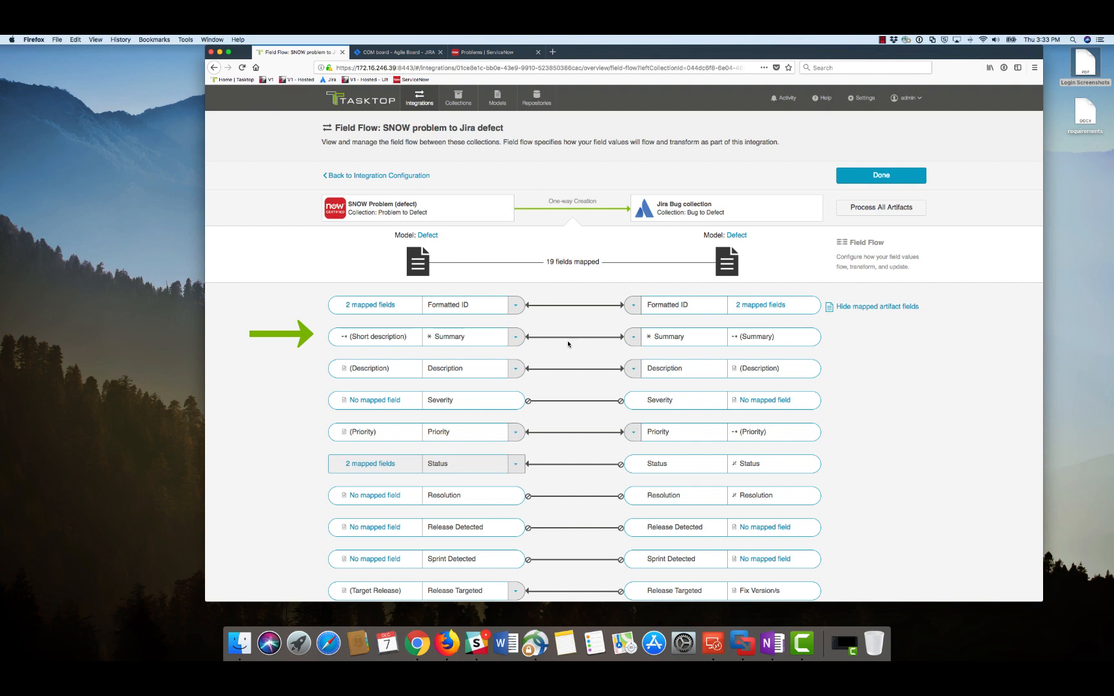
# - Scroll down the field flow to review the Summary and Status mappings
pyautogui.scroll(-3)
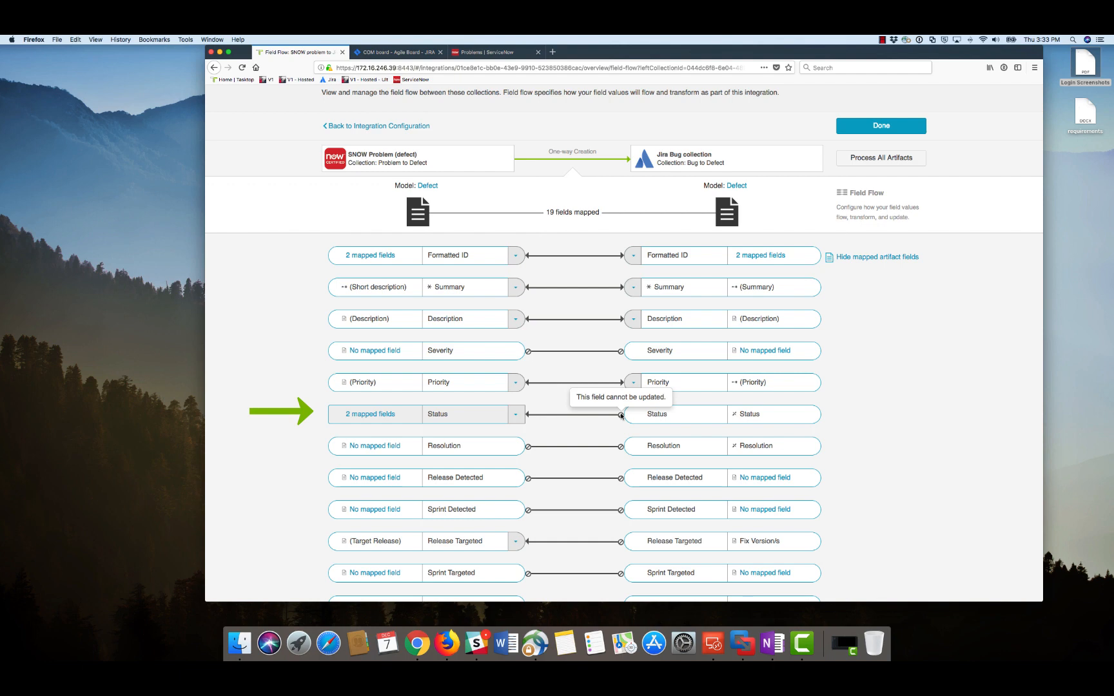
pyautogui.moveTo(605, 429)
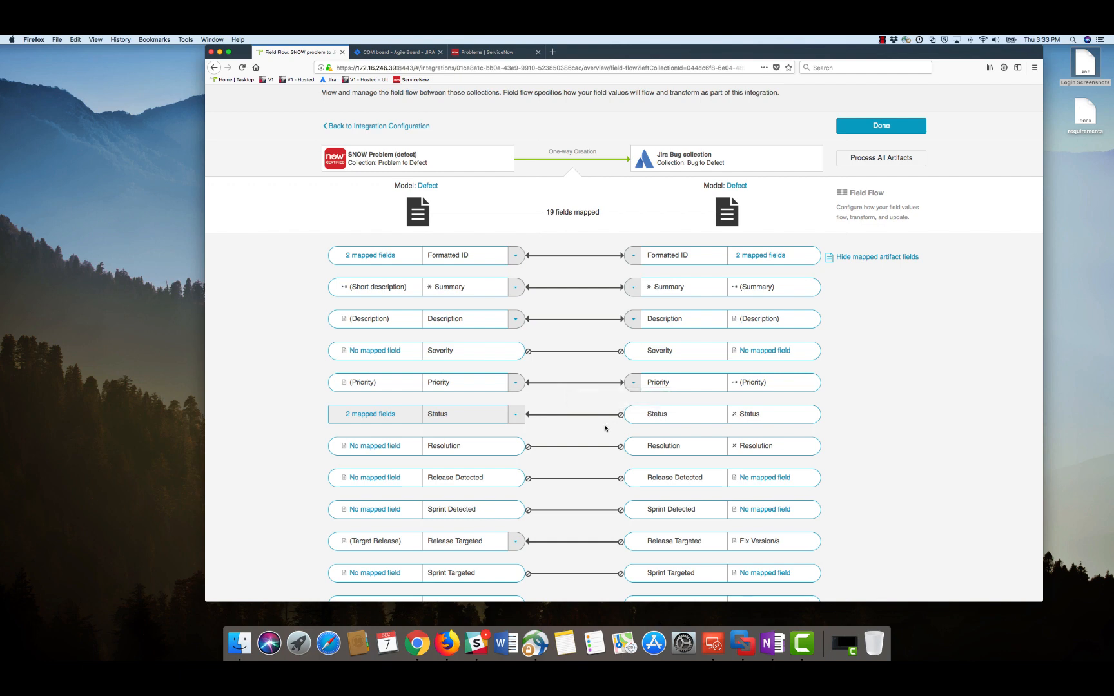